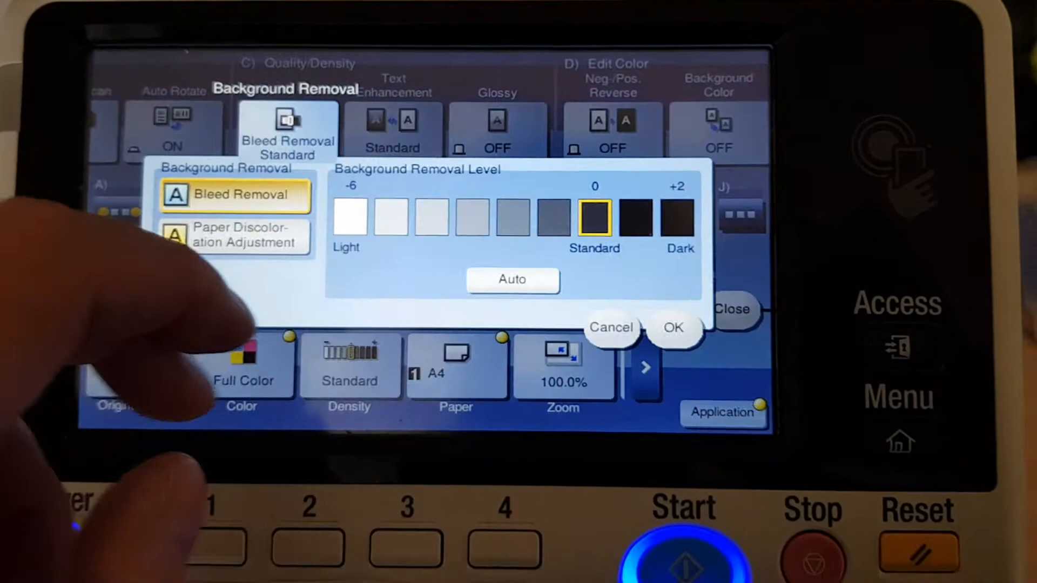
# Turn Neg./Pos. Reverse ON and set the Background Color to Blue
pyautogui.click(672, 328)
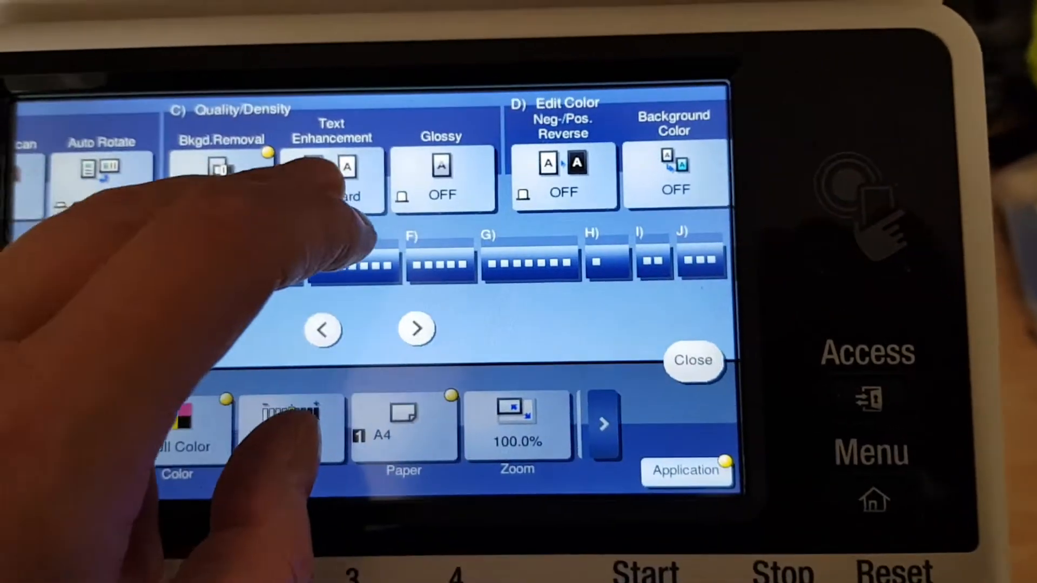
pyautogui.click(331, 165)
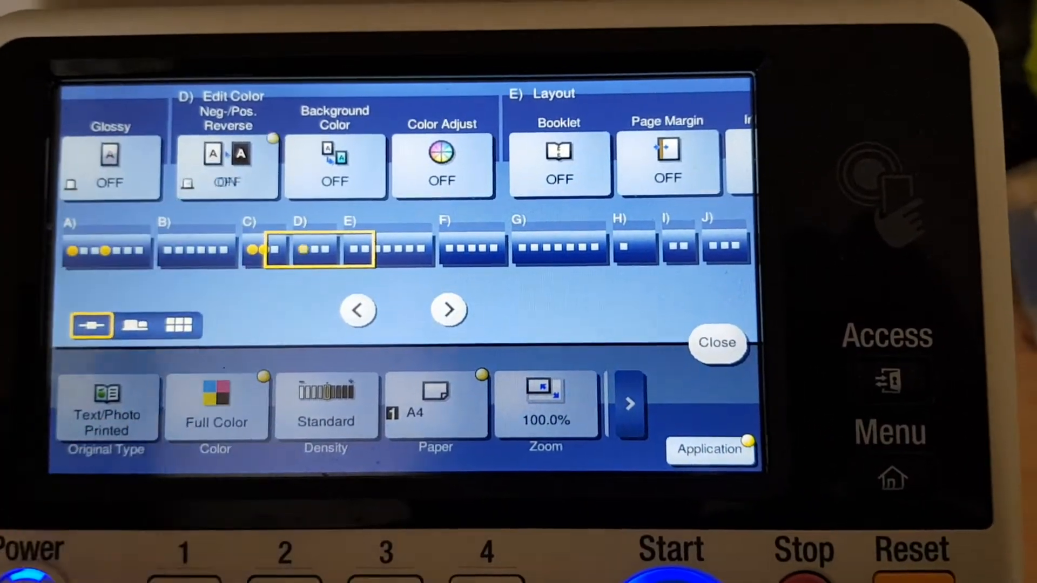
pyautogui.click(228, 165)
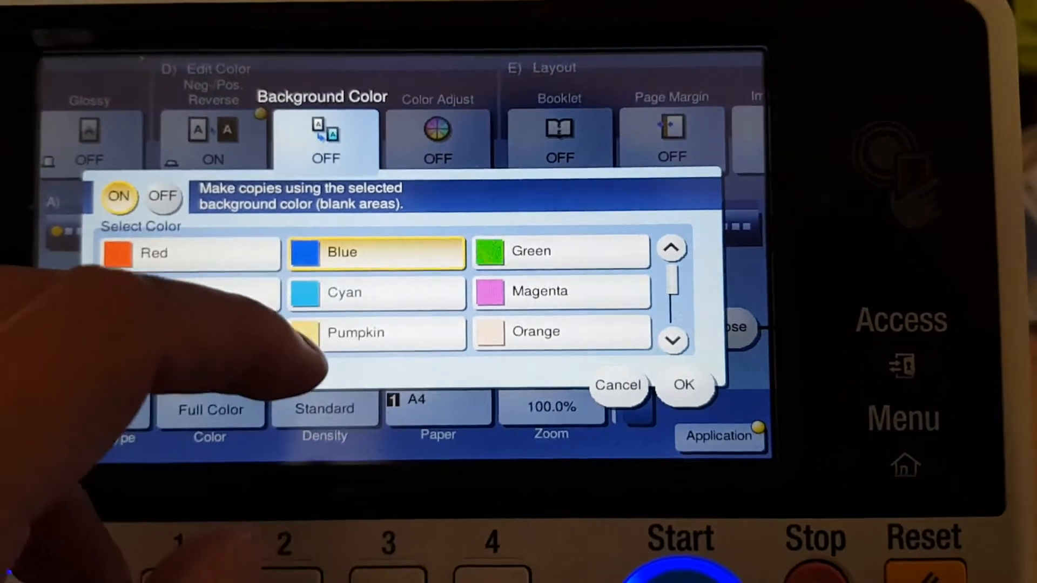
pyautogui.click(683, 386)
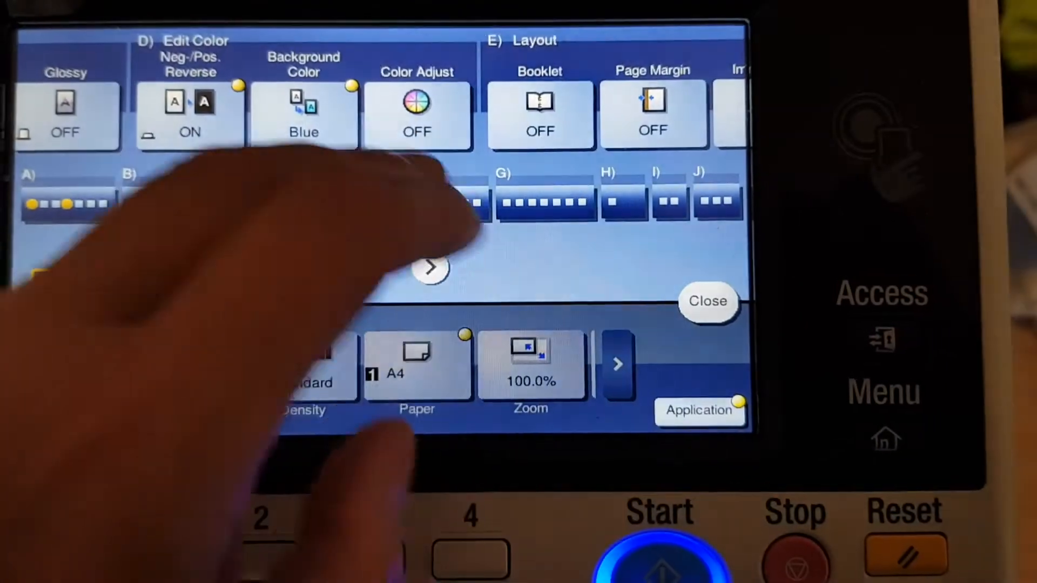
# In Color Adjust, lower the Brightness and raise the Saturation
pyautogui.click(417, 116)
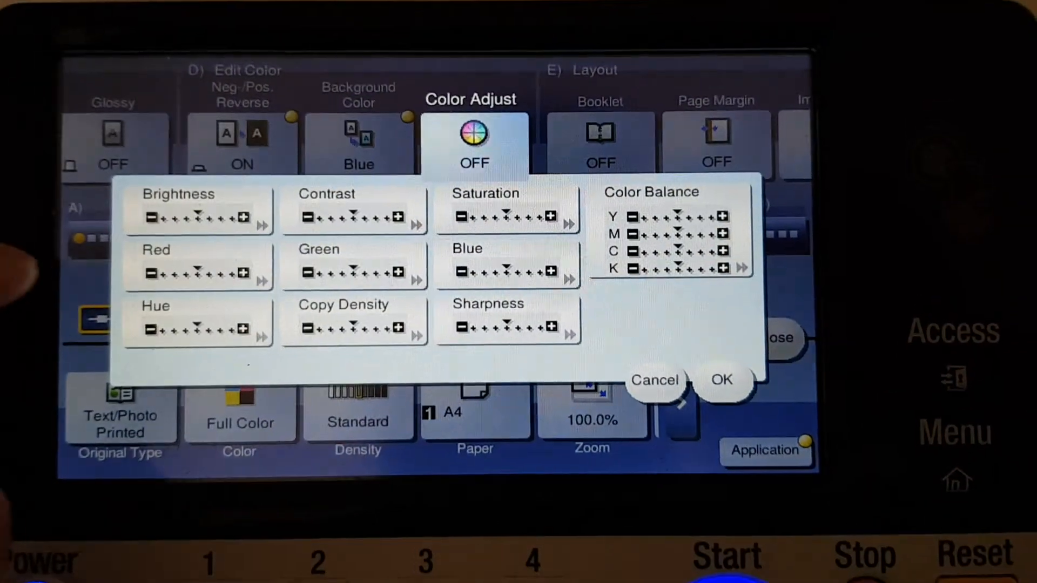
pyautogui.click(199, 217)
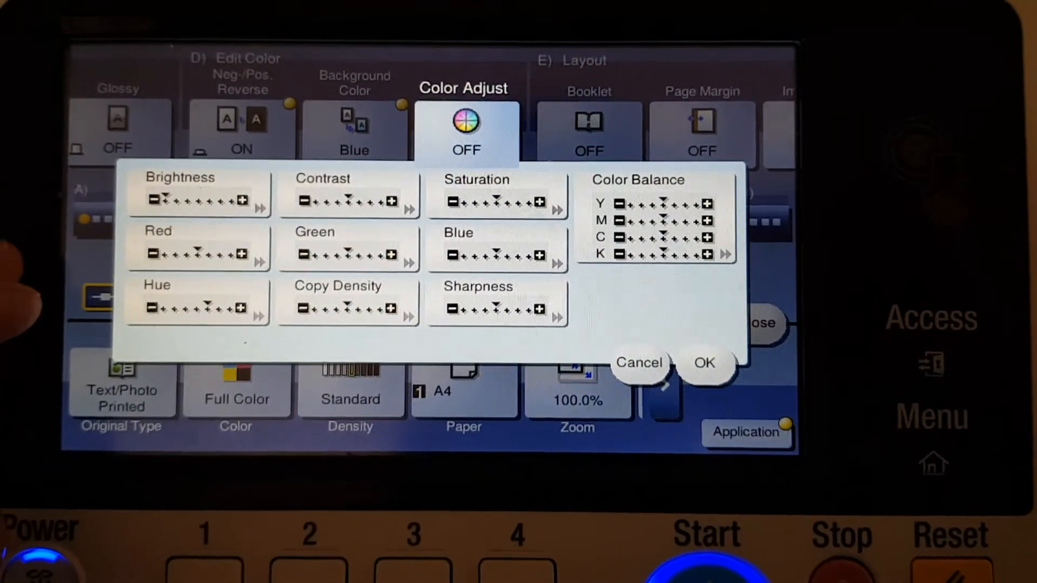
pyautogui.click(496, 307)
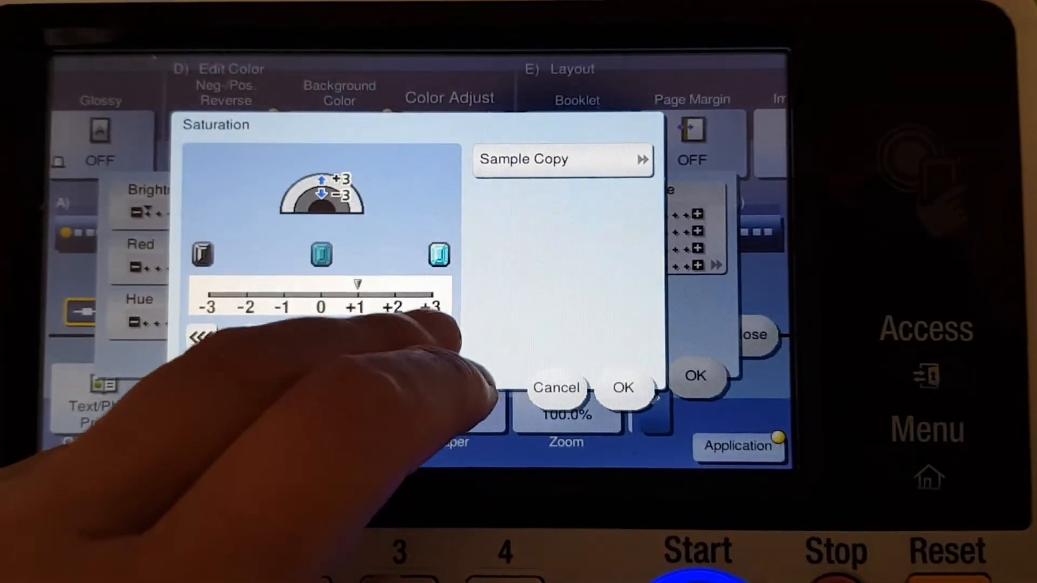
pyautogui.click(622, 388)
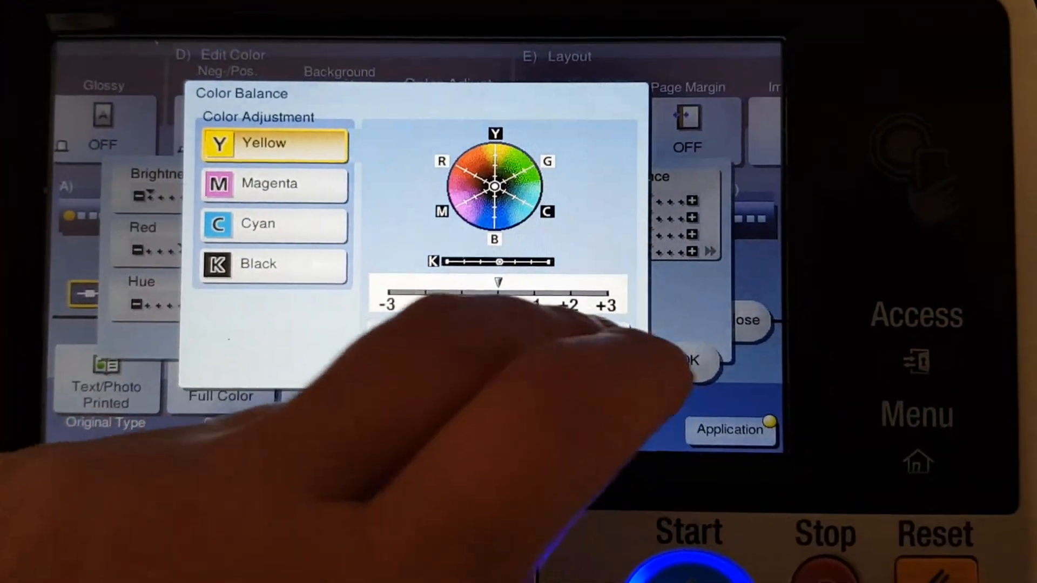
# Raise the Magenta colour balance and confirm all colour adjustments
pyautogui.click(281, 184)
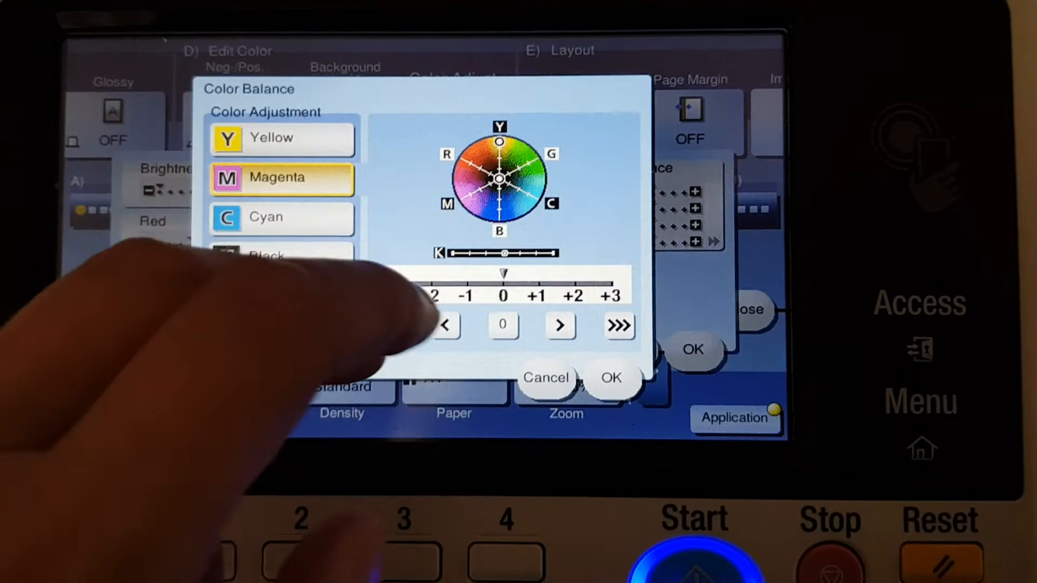
pyautogui.click(281, 218)
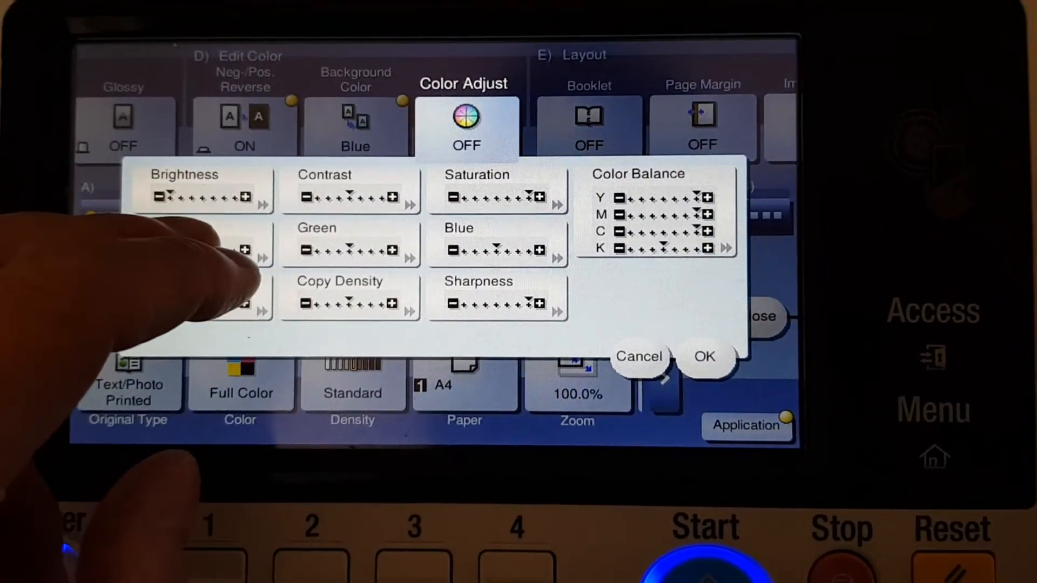
pyautogui.click(704, 357)
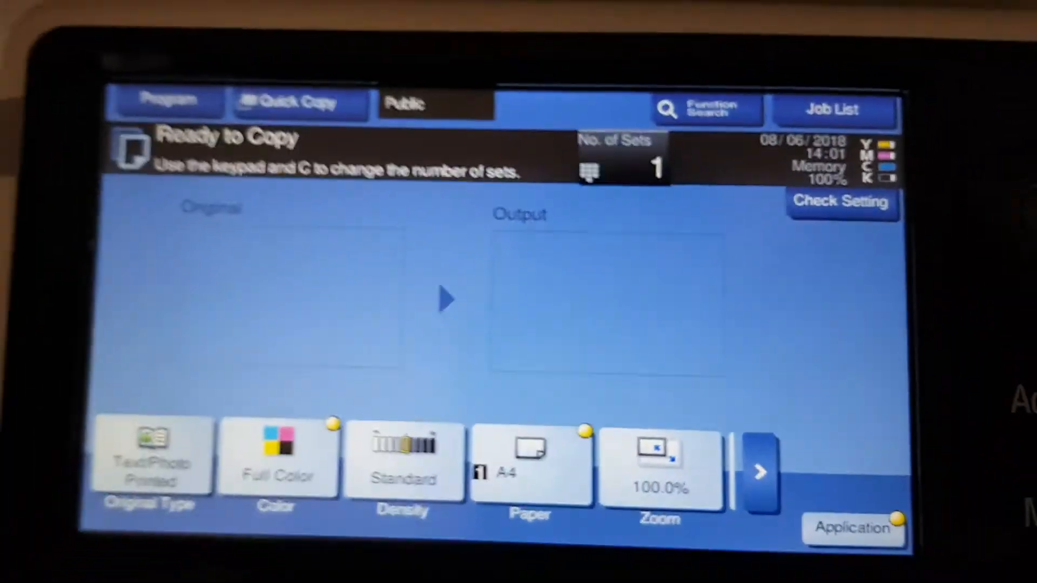
# Set Zoom to 200.0%, scan the single original and send the job to print
pyautogui.click(659, 470)
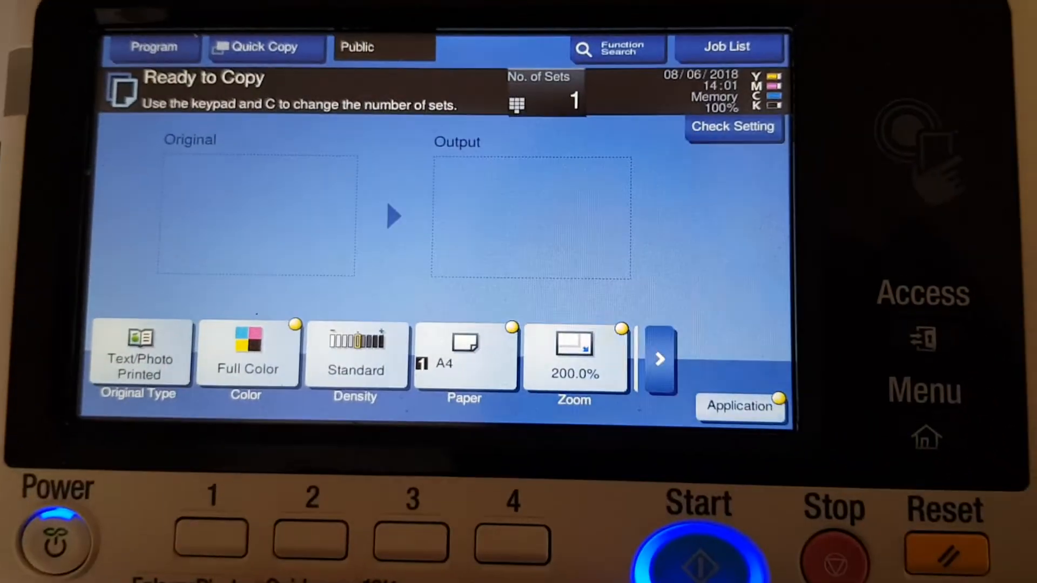
pyautogui.click(696, 549)
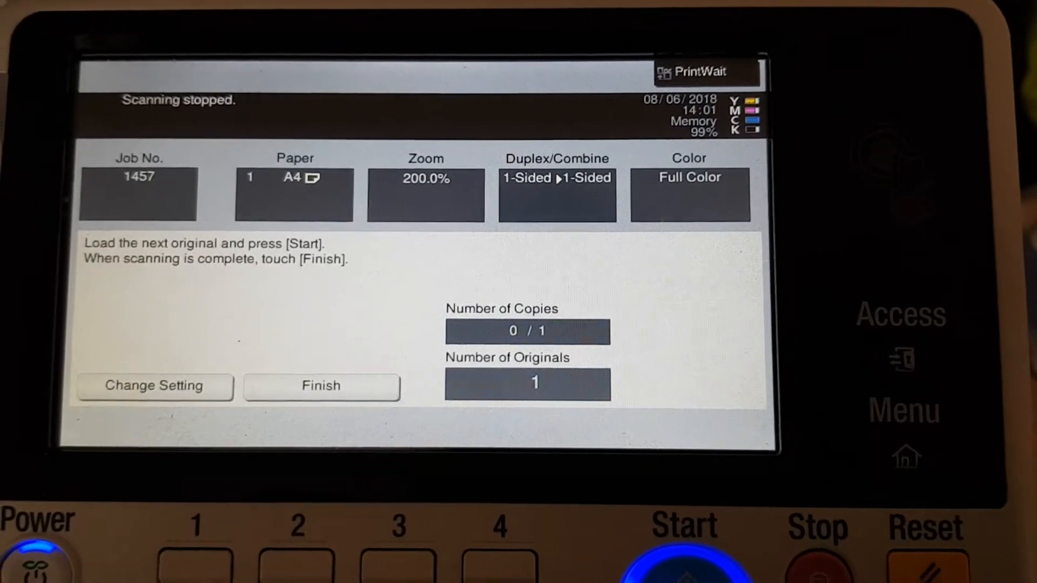
pyautogui.click(321, 386)
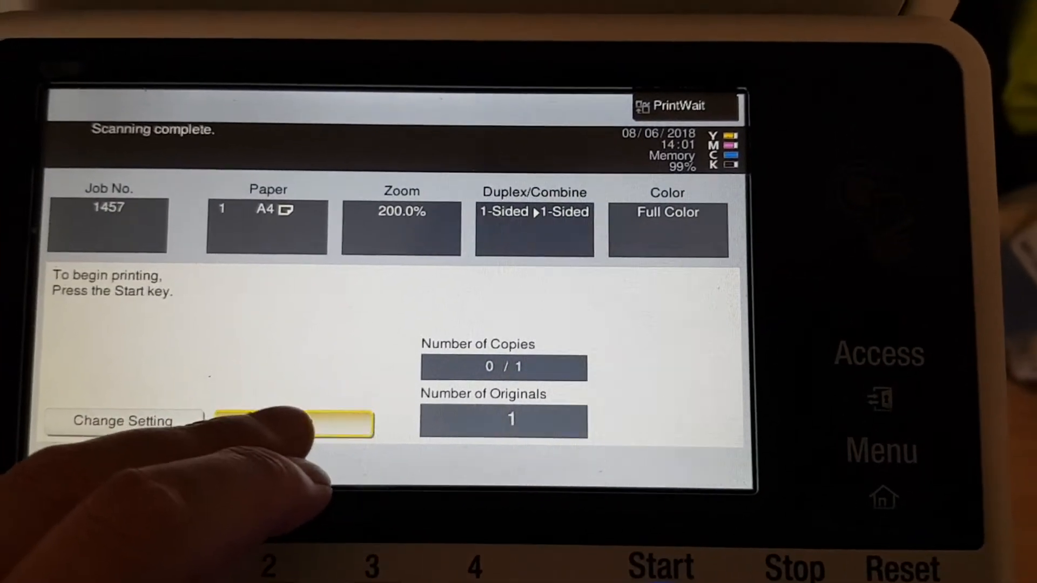
pyautogui.click(659, 564)
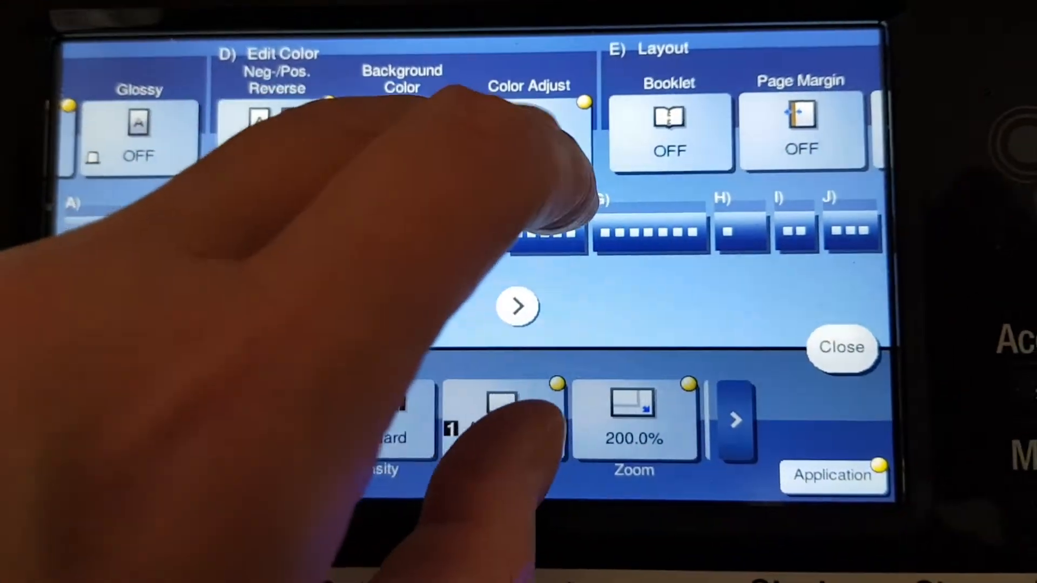
# Turn Color Adjust ON and raise the Red level for the copies
pyautogui.click(530, 126)
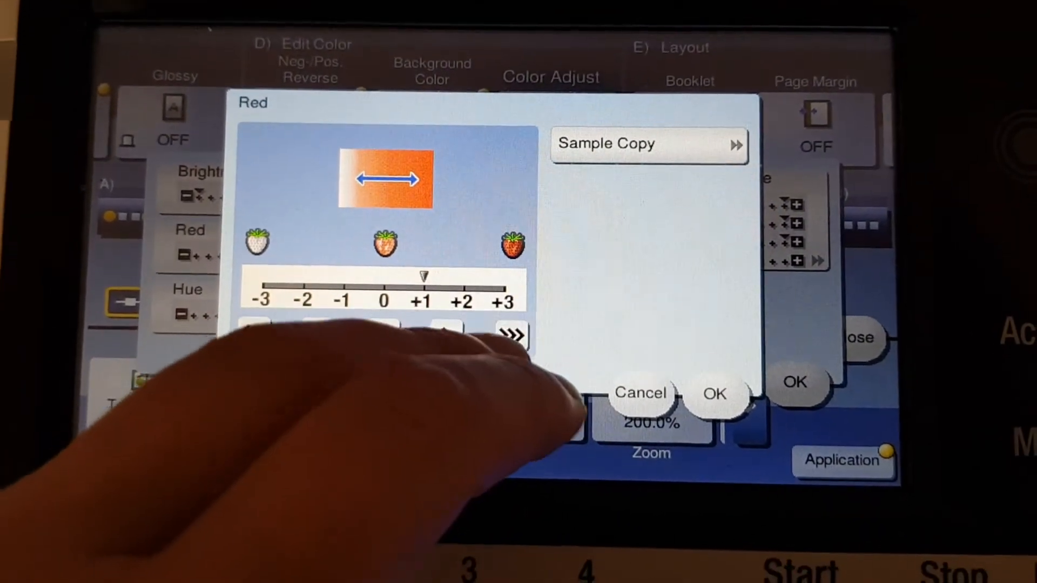
pyautogui.click(188, 304)
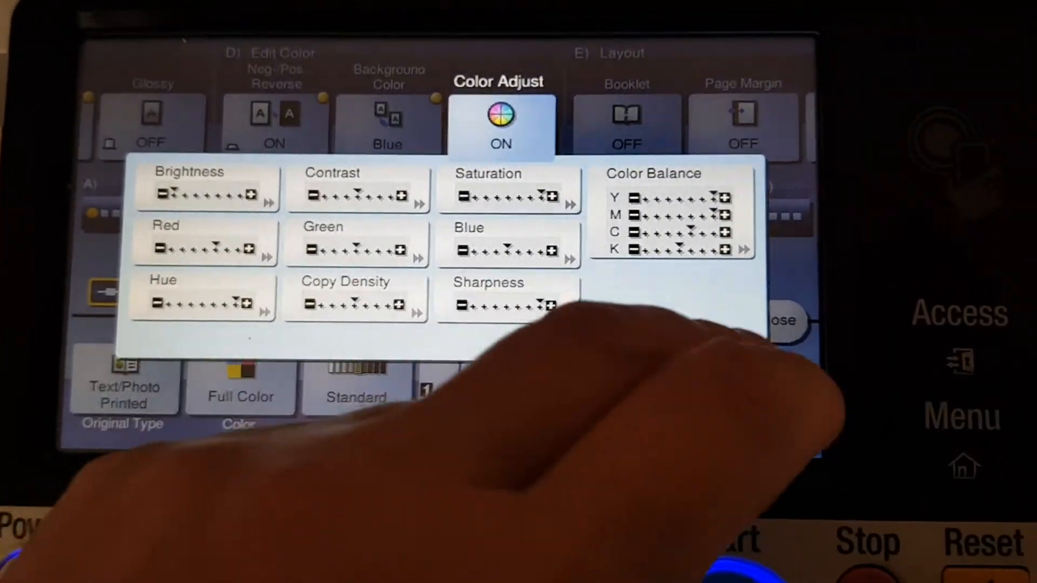
# Close the Application screen and return to the Ready to Copy home screen
pyautogui.click(782, 322)
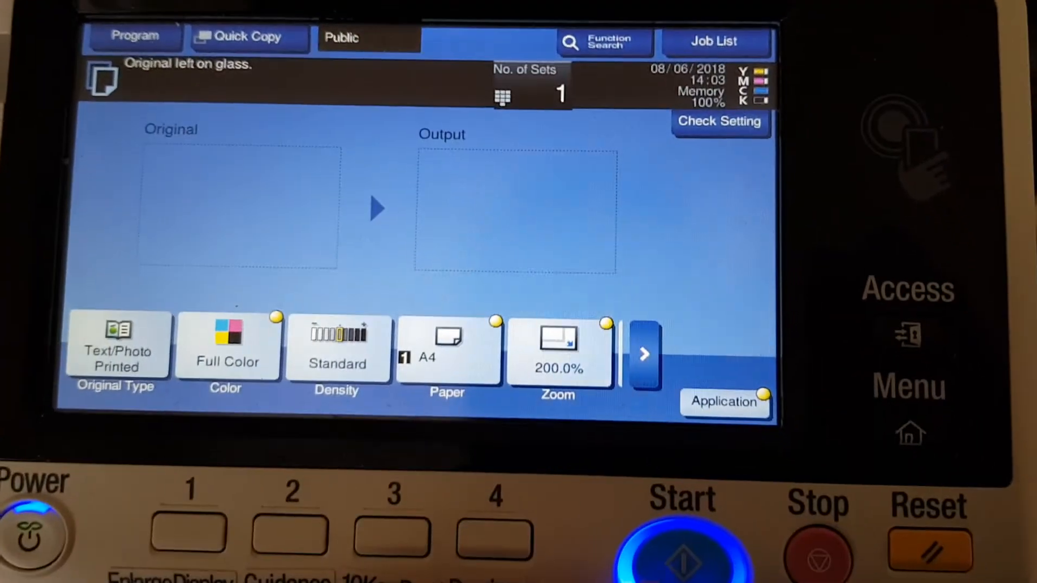
pyautogui.click(682, 555)
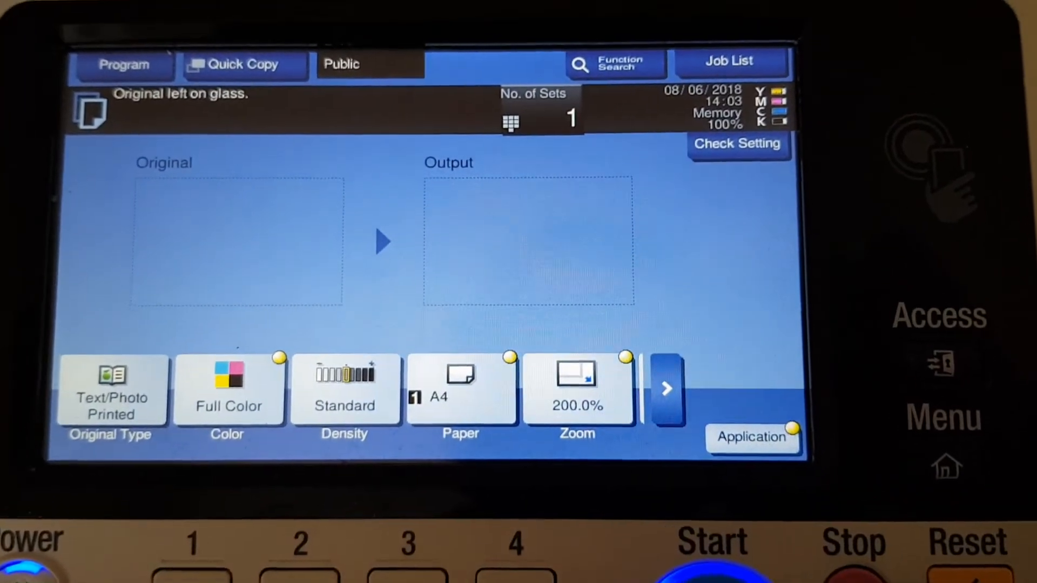
# Scan the one original at 200% full colour and start printing the copy
pyautogui.click(711, 542)
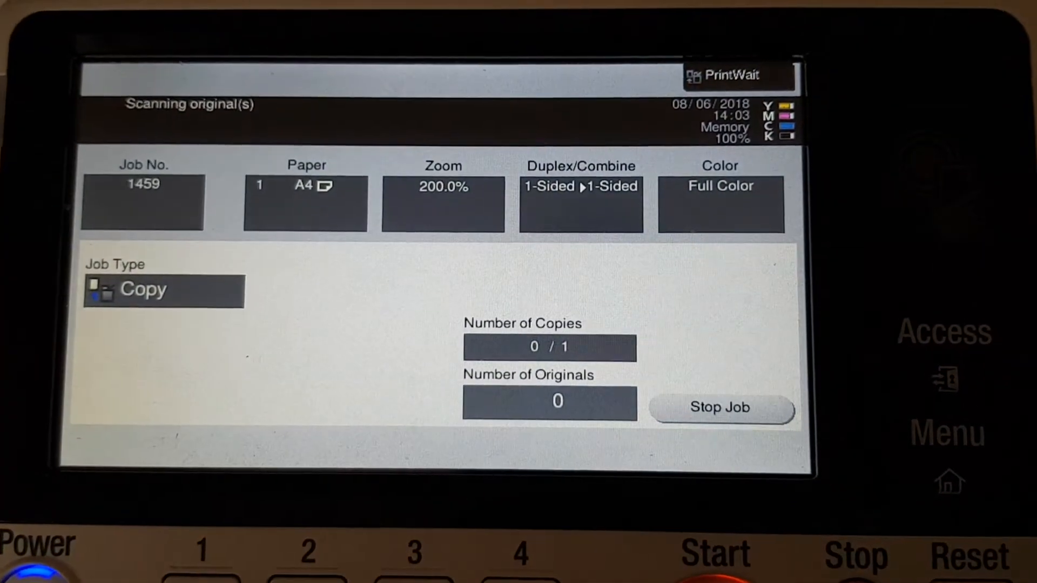
pyautogui.click(720, 408)
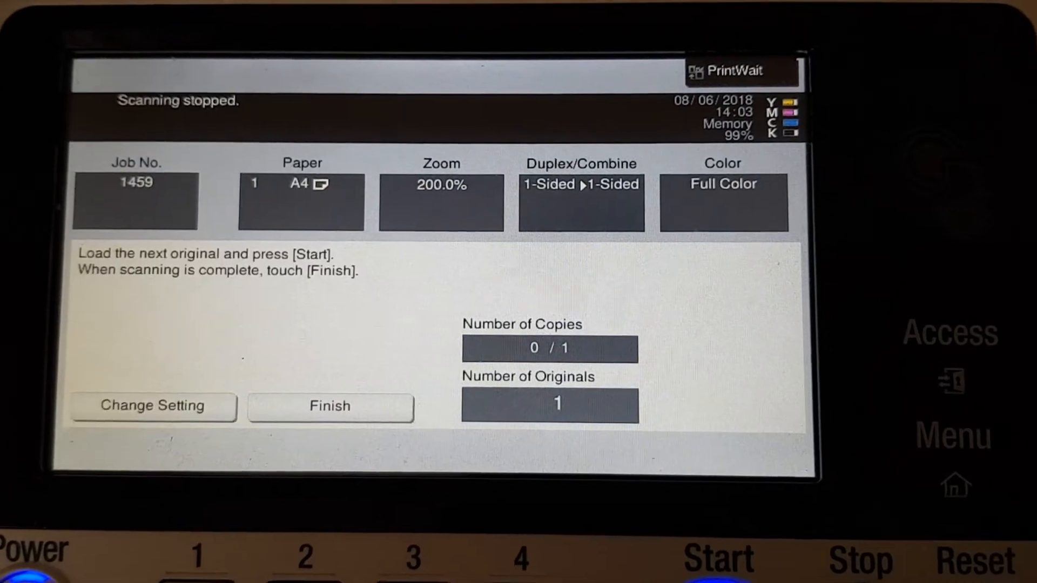
pyautogui.click(329, 406)
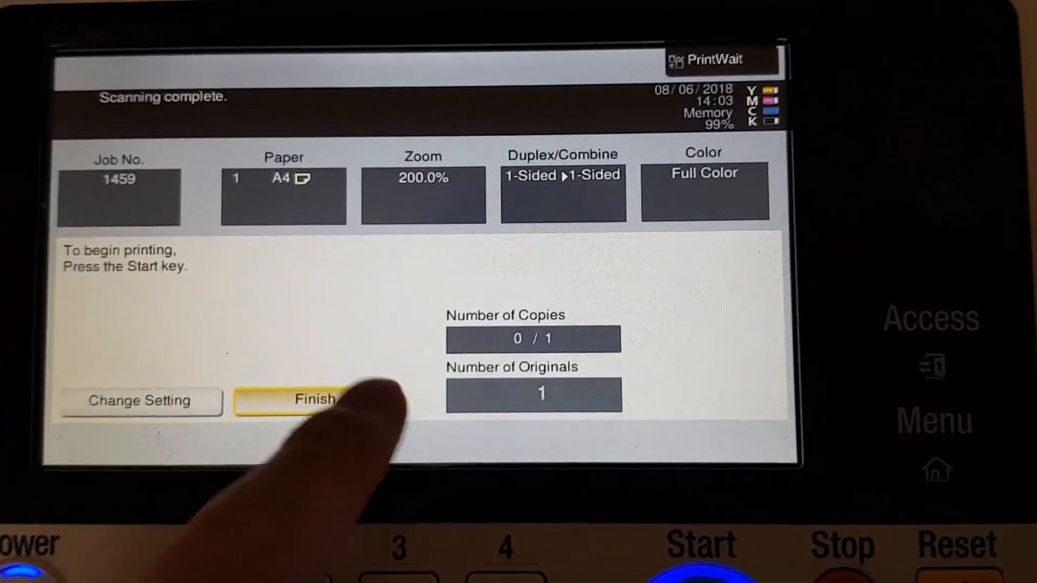
pyautogui.click(699, 543)
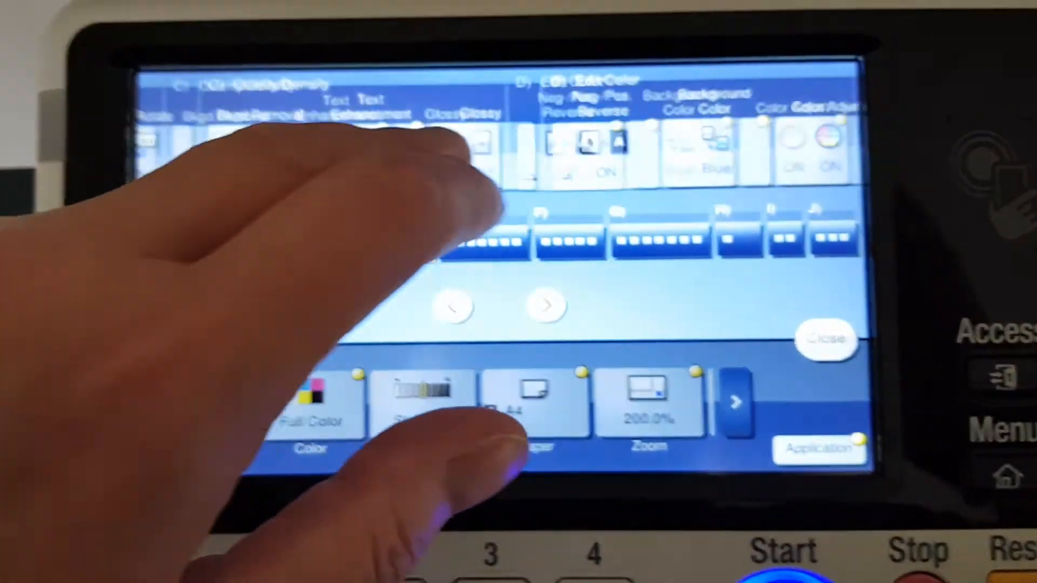
# Set Mirror Image to ON under Layout and return to the copy home screen
pyautogui.click(548, 305)
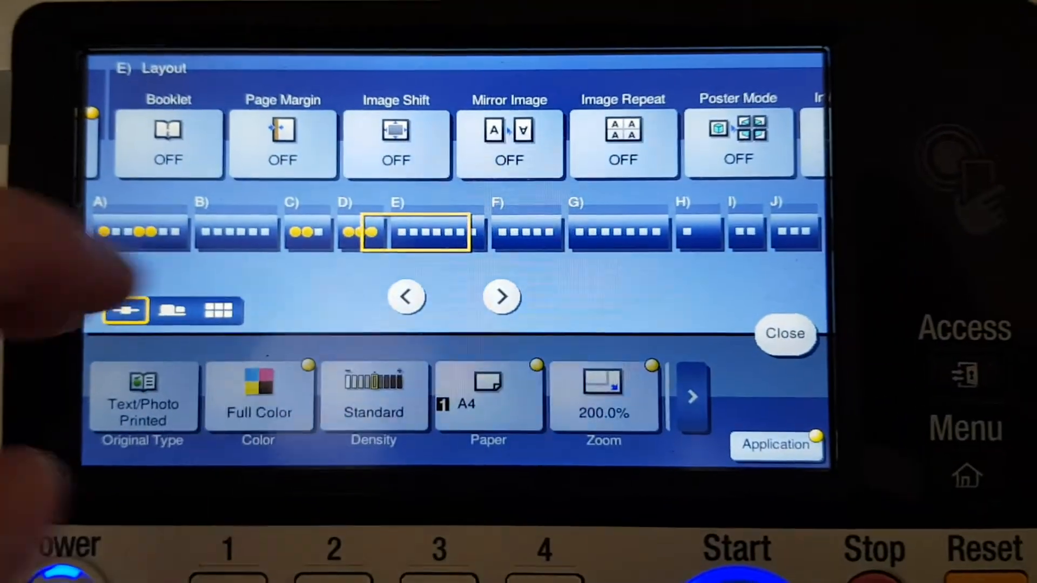
pyautogui.click(508, 144)
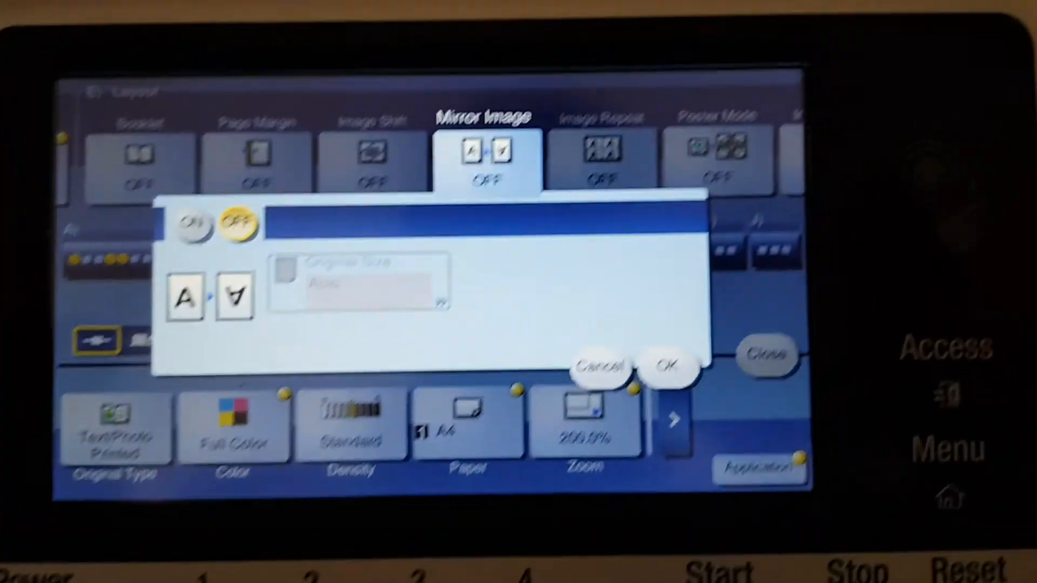
pyautogui.click(192, 202)
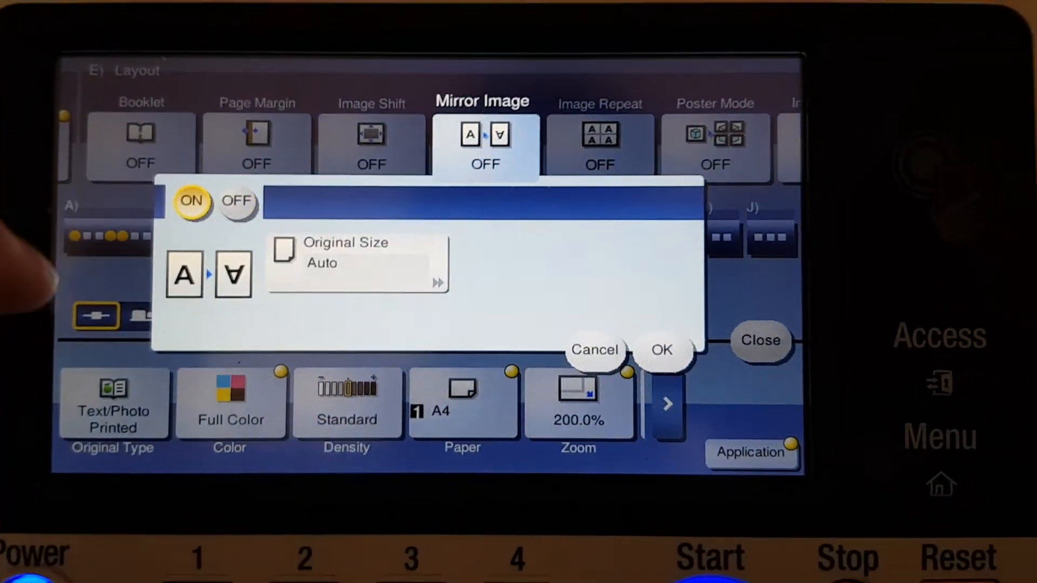
pyautogui.click(662, 350)
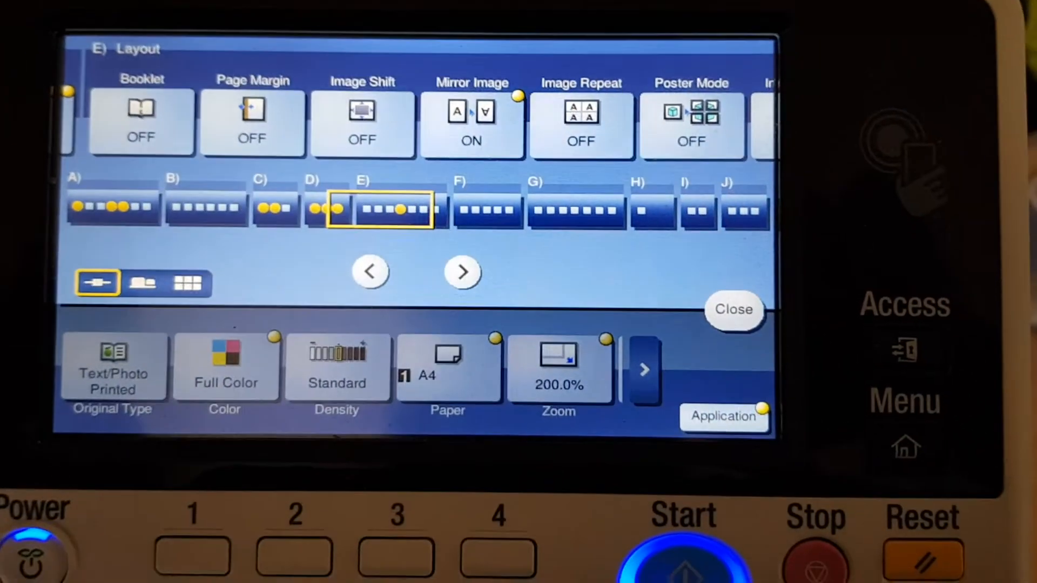
pyautogui.click(734, 310)
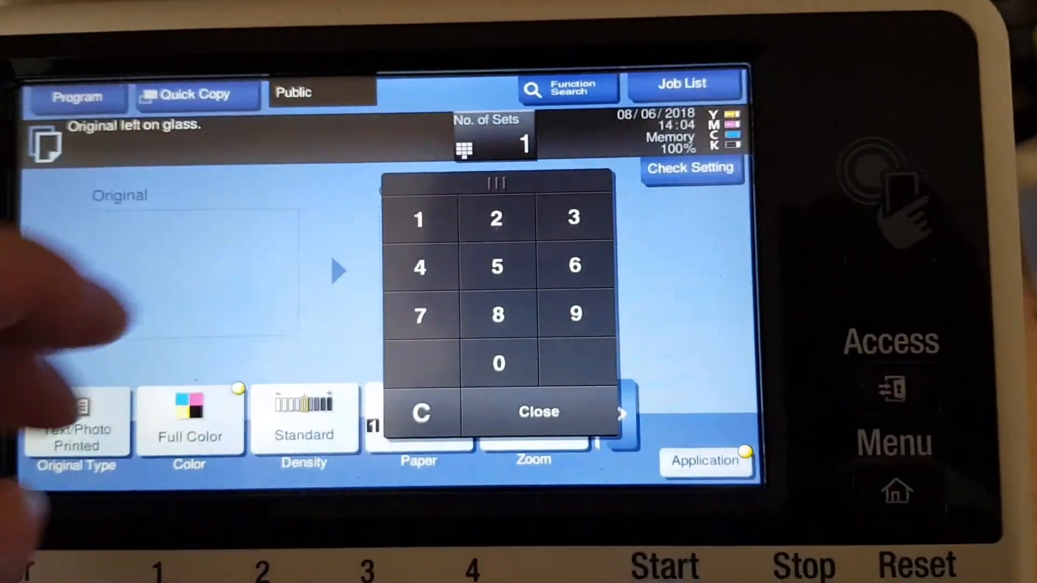
# Set No. of Sets to 2, scan the original and print the two copies
pyautogui.click(497, 220)
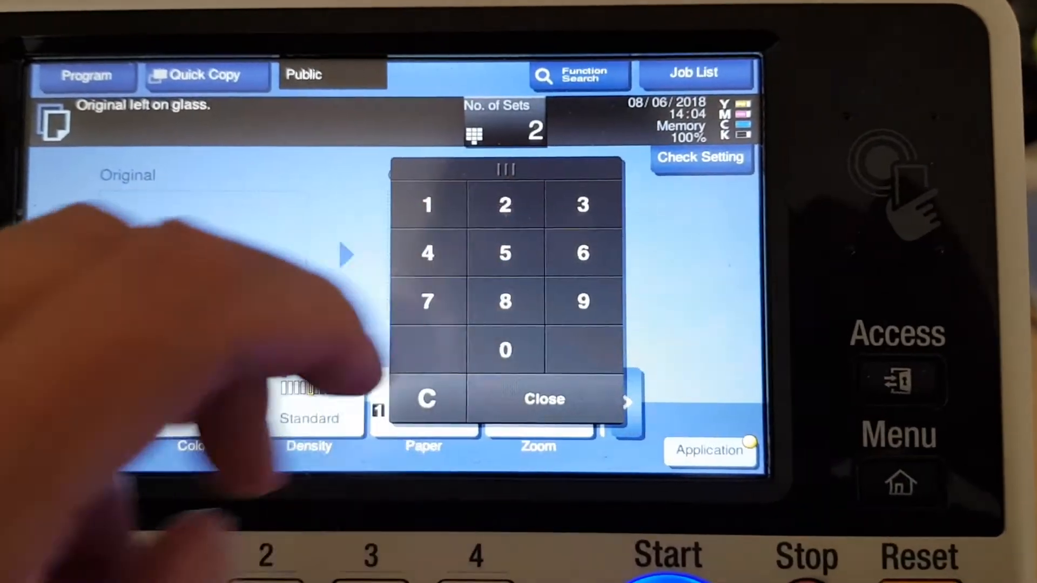
pyautogui.click(544, 399)
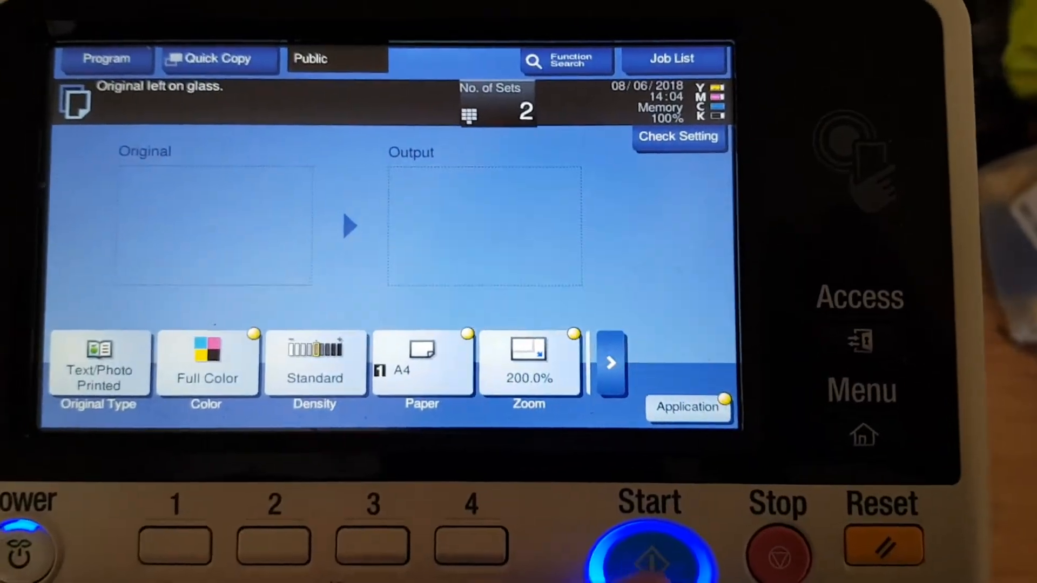
pyautogui.click(651, 549)
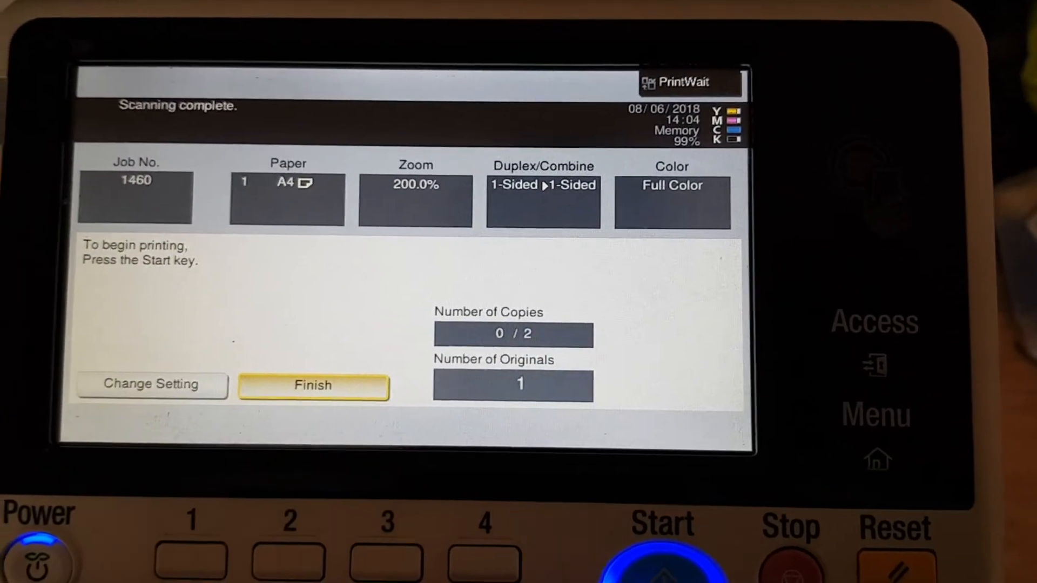
pyautogui.click(659, 561)
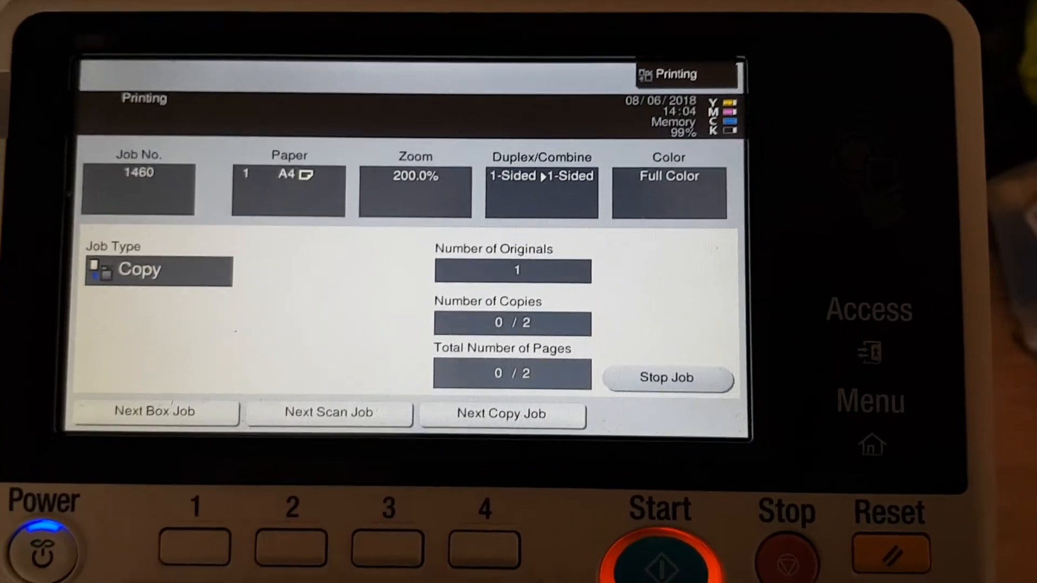